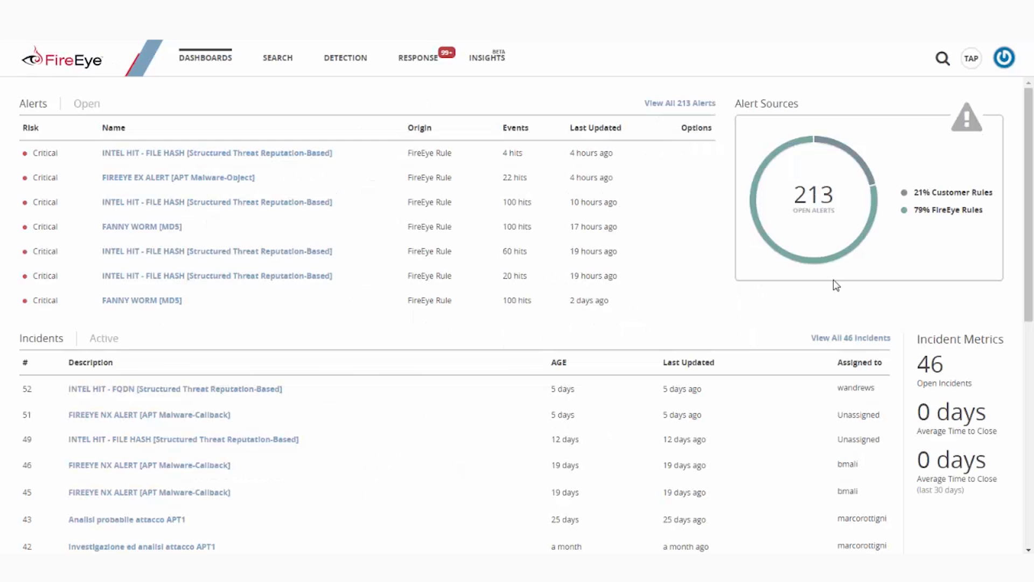
# Dismiss the account menu and view all 213 open alerts with the 30-day trend graph.
pyautogui.click(1003, 58)
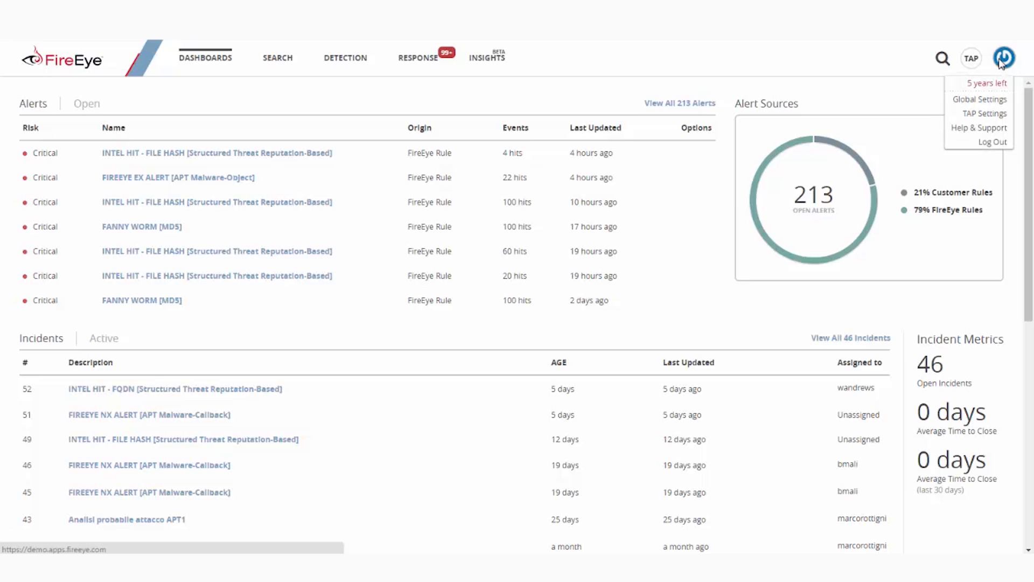
pyautogui.moveTo(1000, 81)
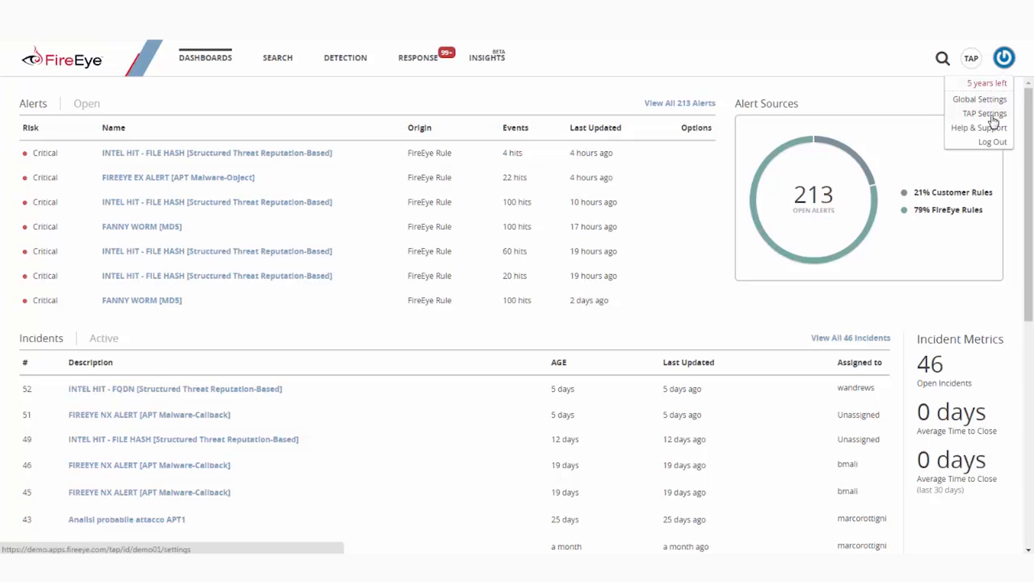
pyautogui.click(305, 341)
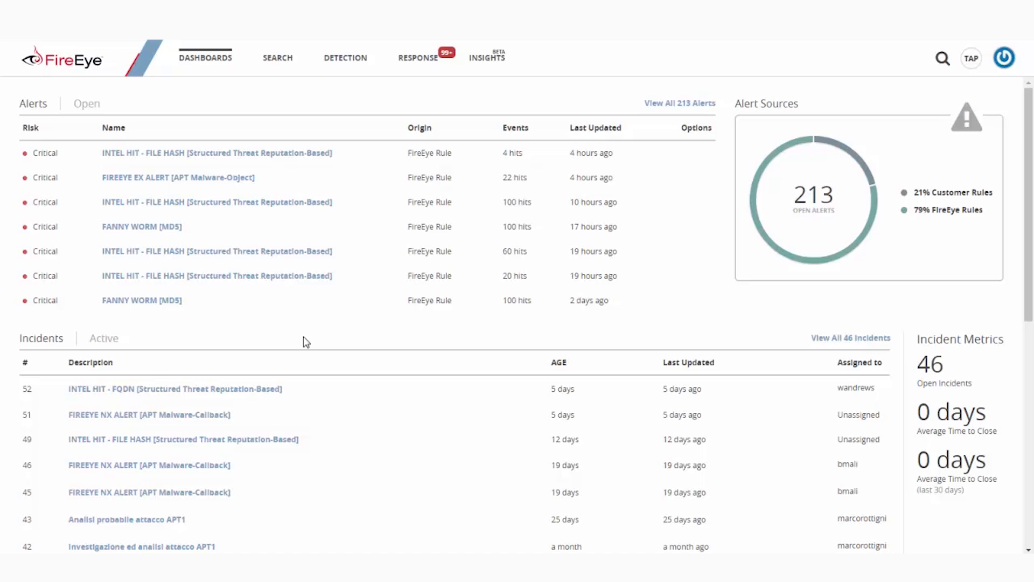
pyautogui.moveTo(231, 153)
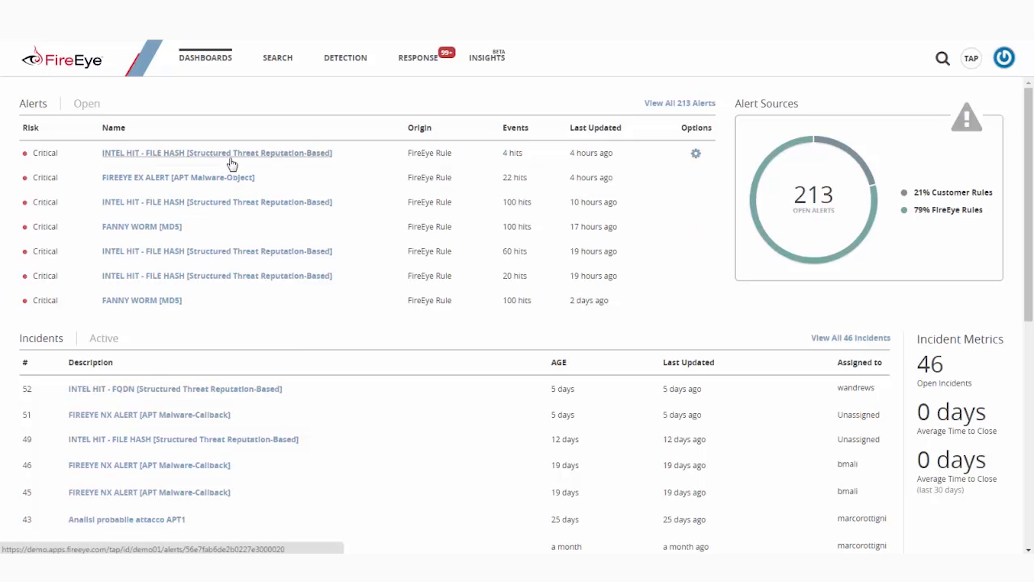
pyautogui.moveTo(644, 99)
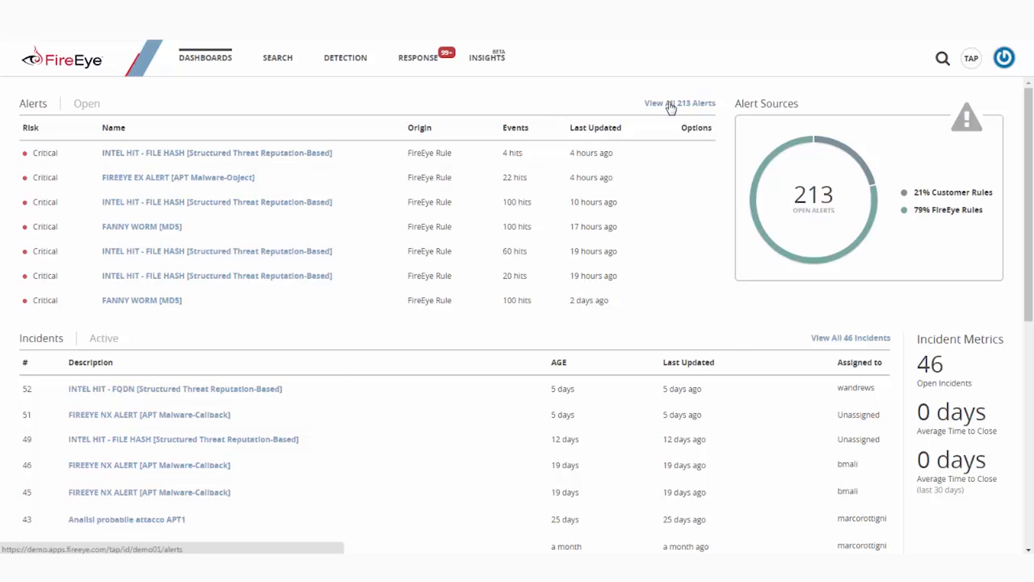
pyautogui.click(679, 103)
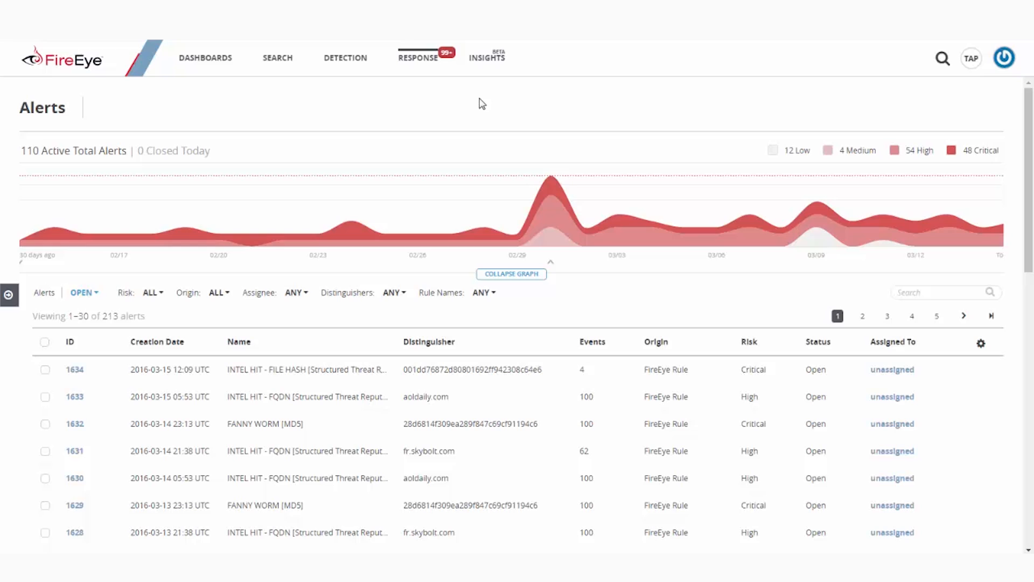
pyautogui.moveTo(552, 212)
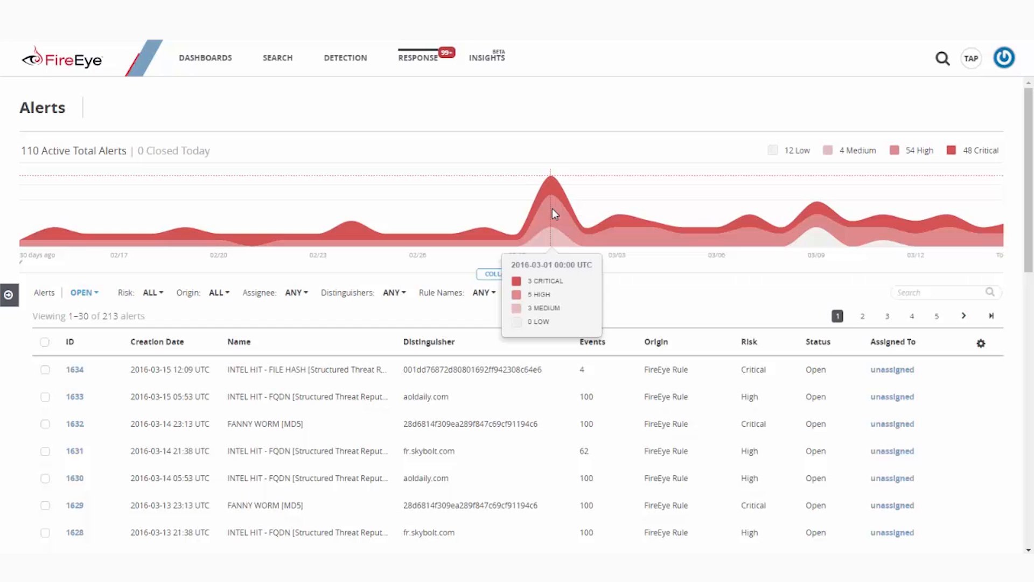
pyautogui.moveTo(556, 212)
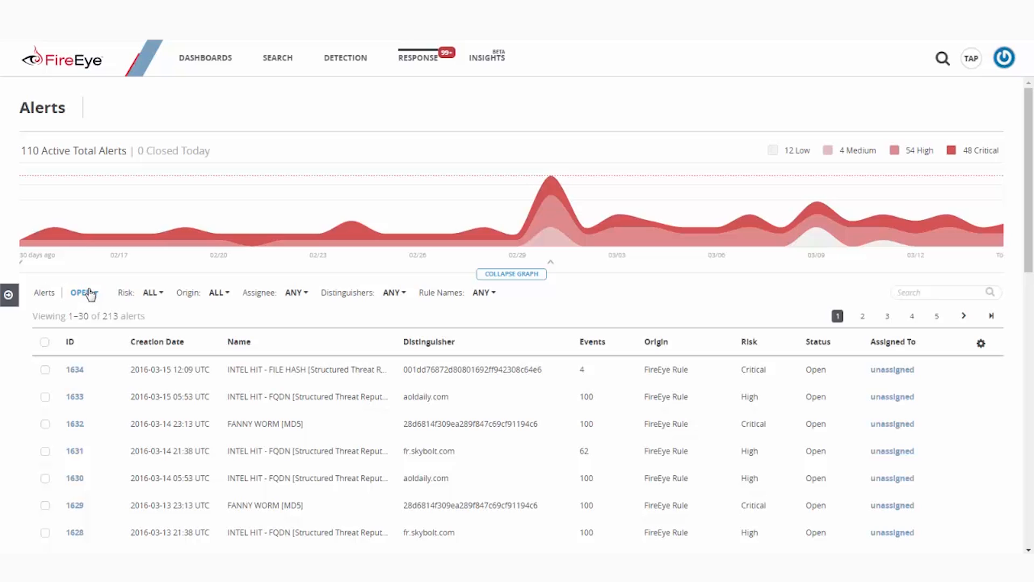
pyautogui.moveTo(153, 298)
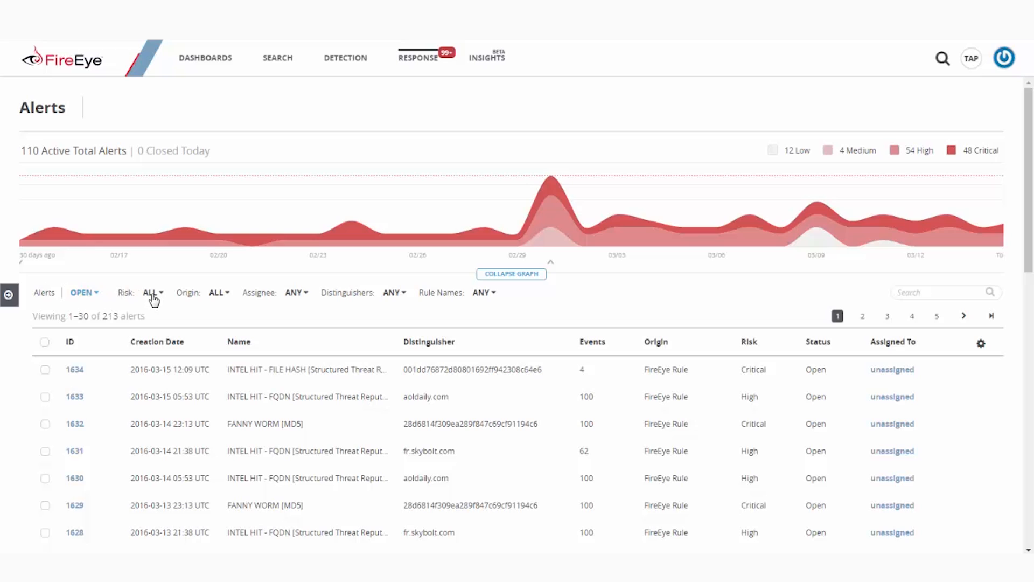
pyautogui.moveTo(217, 295)
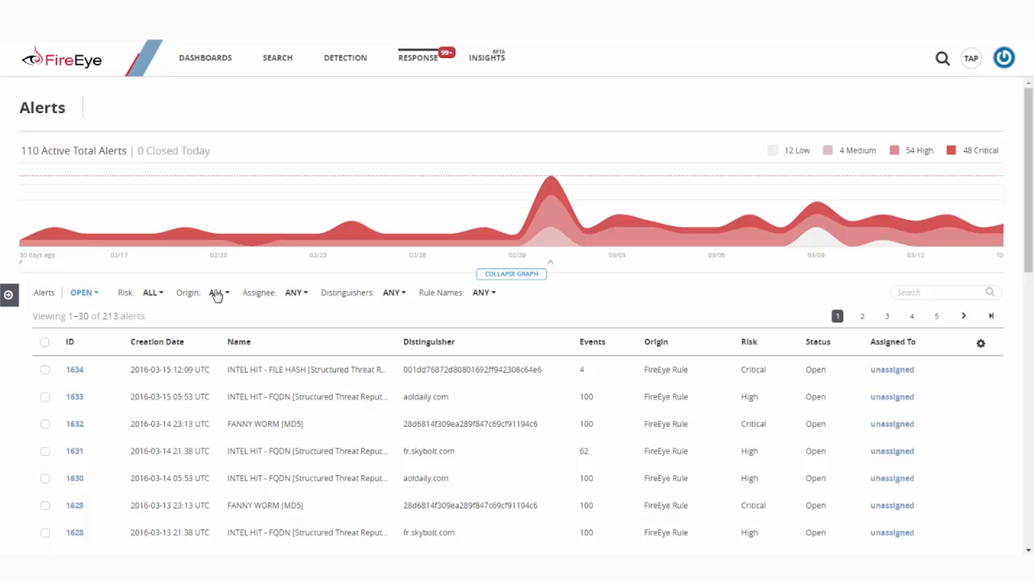
pyautogui.click(217, 292)
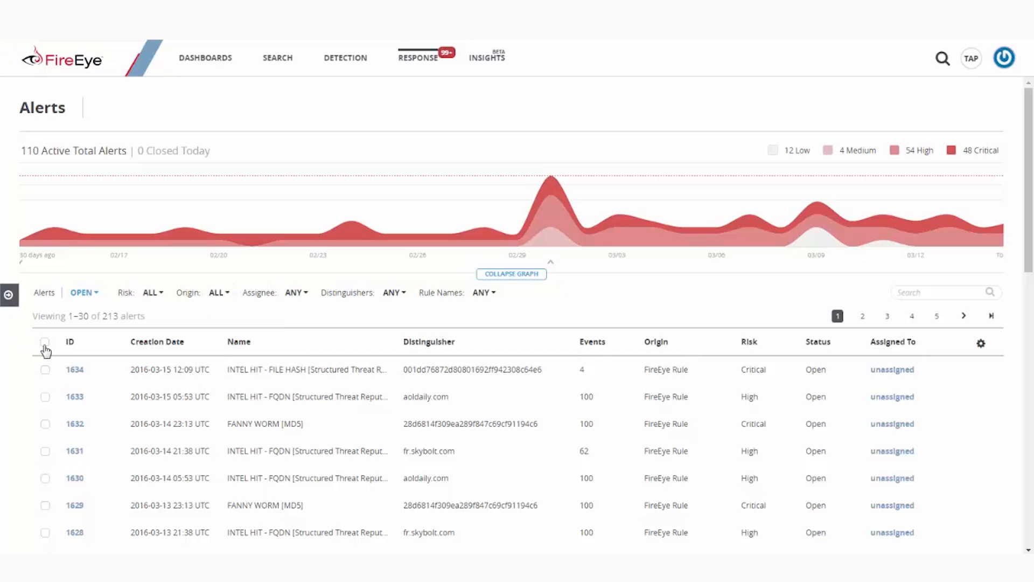
# Select all alerts, show bulk actions and the assignee editor, then open alert 1630's details.
pyautogui.click(45, 343)
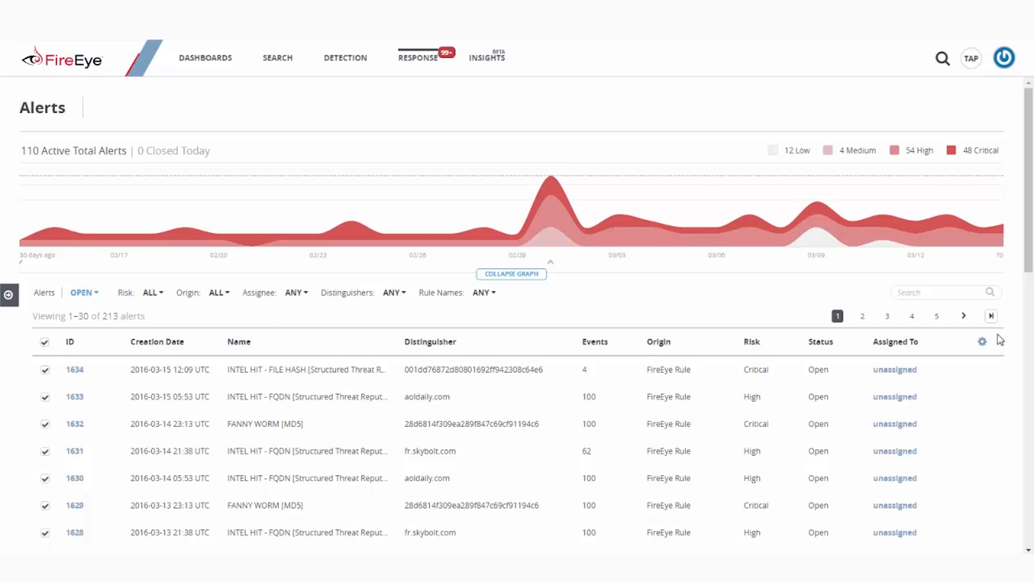
pyautogui.click(982, 342)
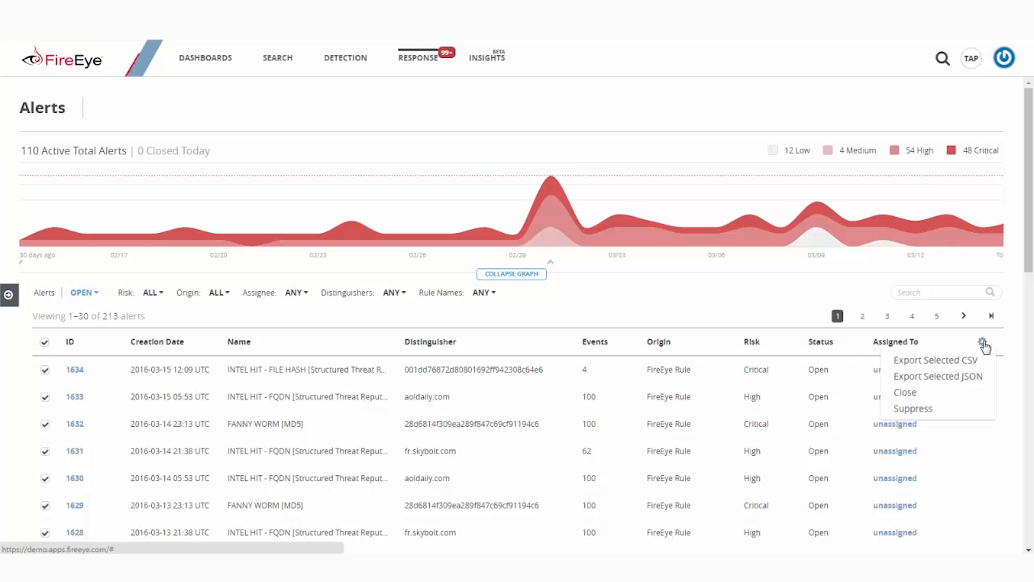
pyautogui.moveTo(937, 376)
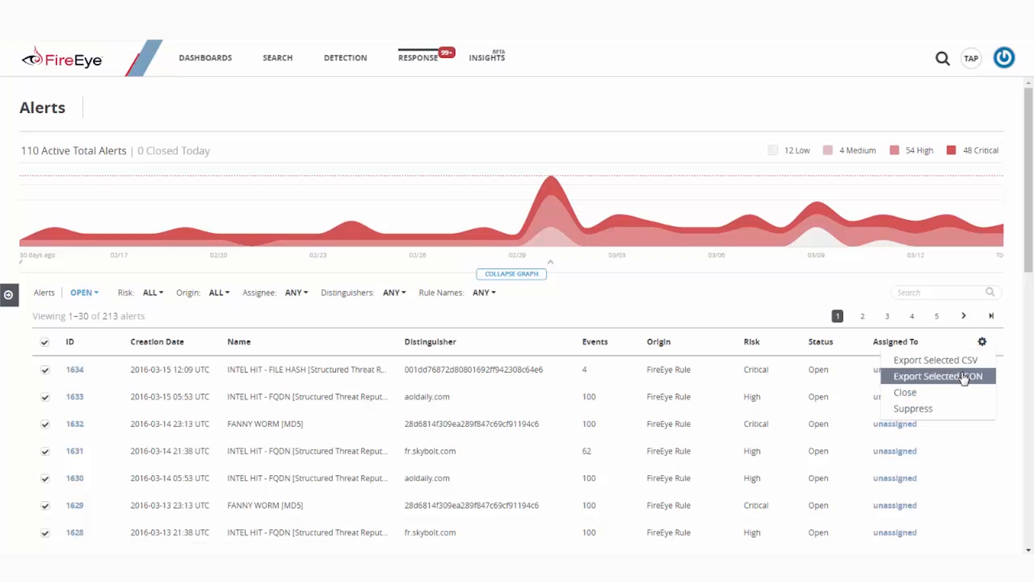
pyautogui.moveTo(940, 397)
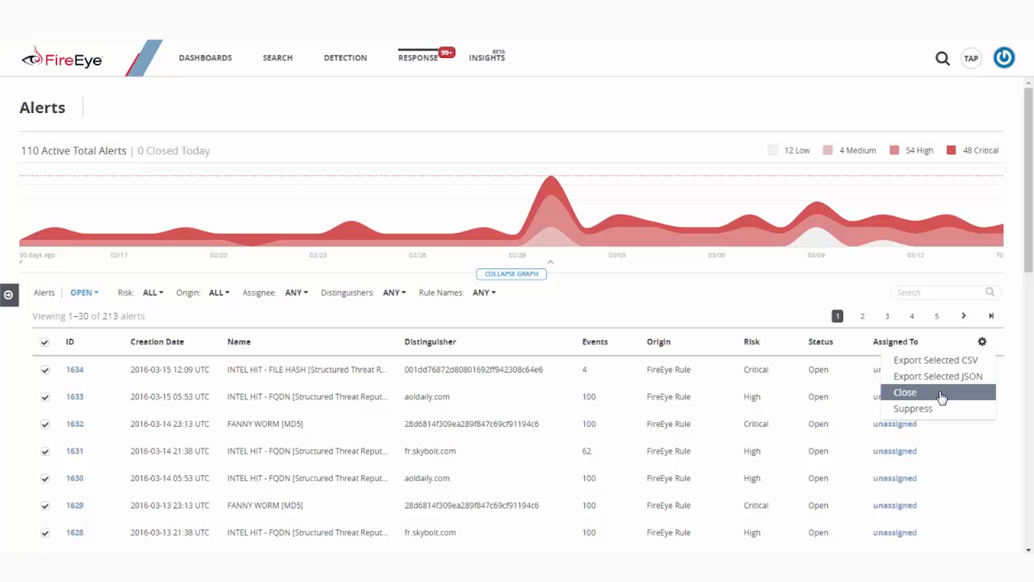
pyautogui.moveTo(794, 328)
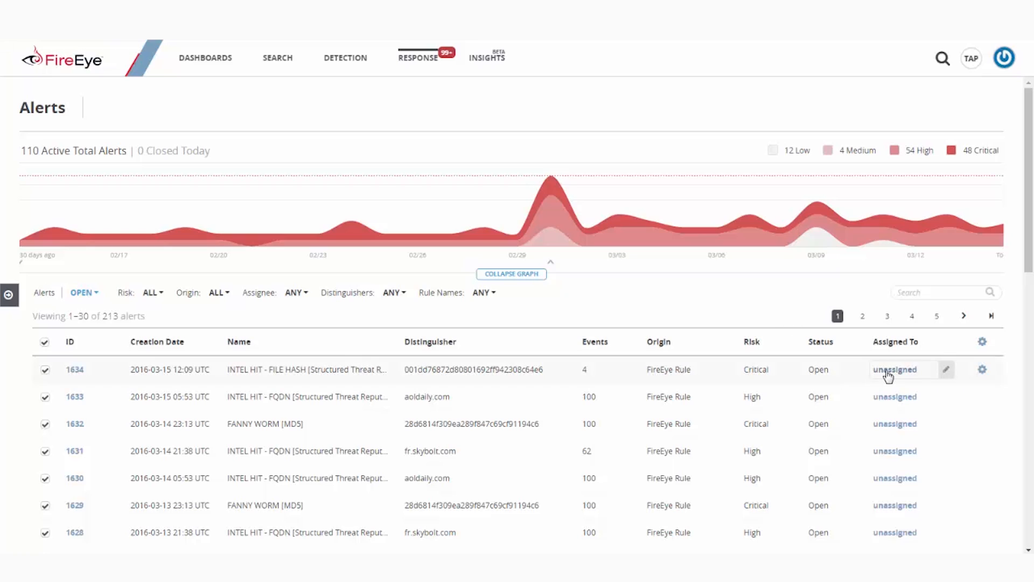
pyautogui.moveTo(948, 375)
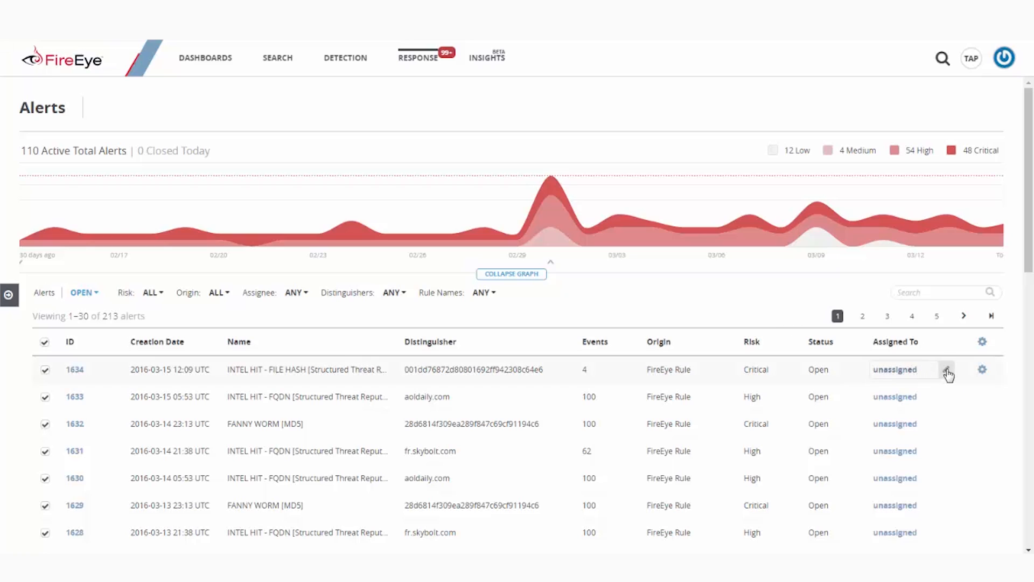
pyautogui.click(947, 368)
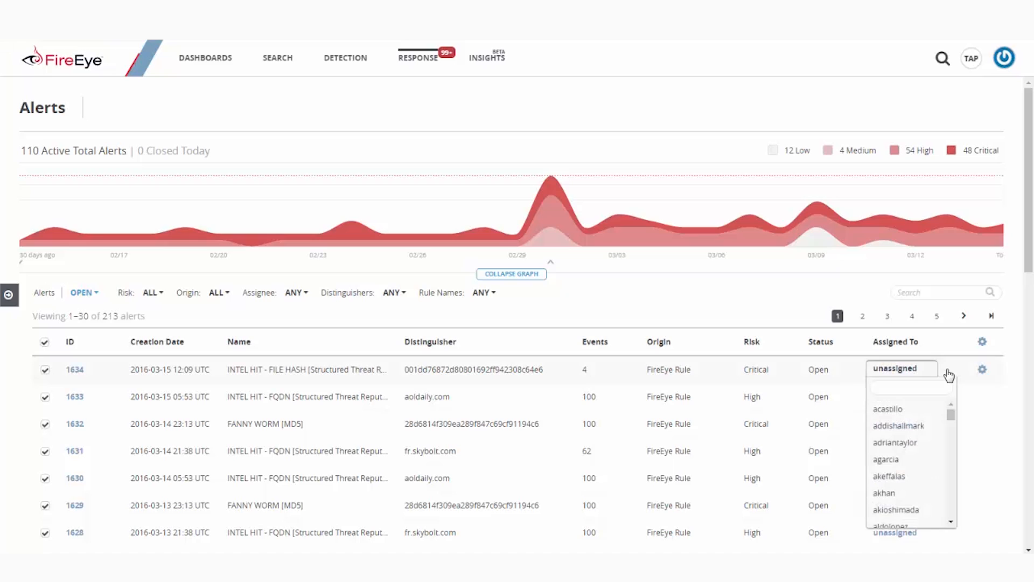
pyautogui.click(74, 478)
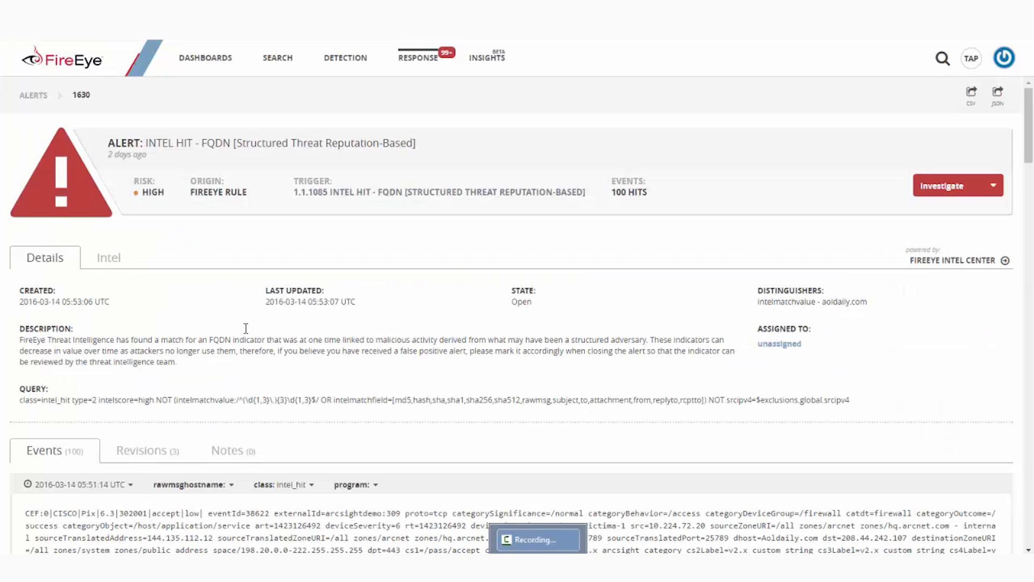
pyautogui.moveTo(205, 329)
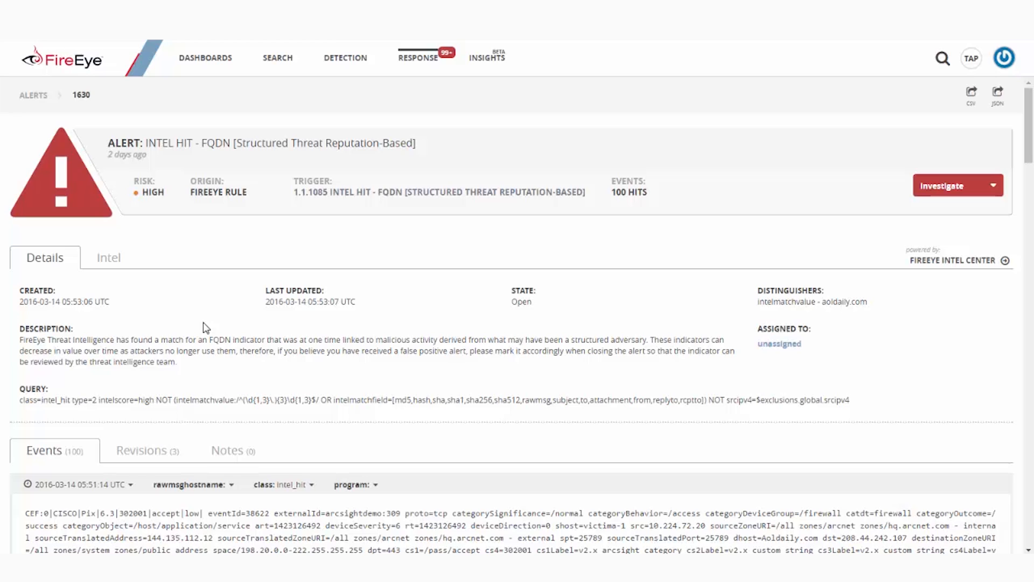
pyautogui.moveTo(145, 191)
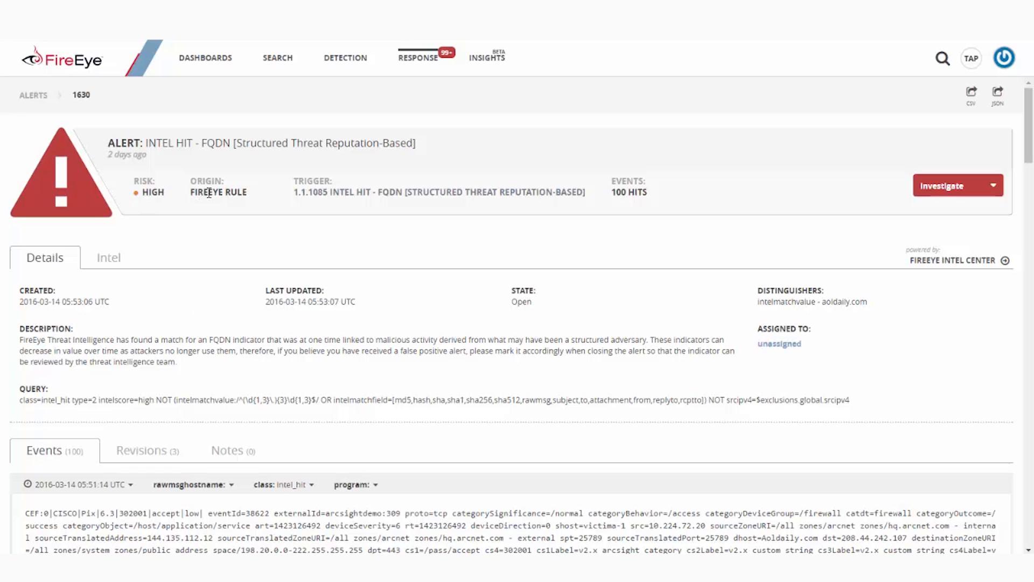
pyautogui.moveTo(315, 201)
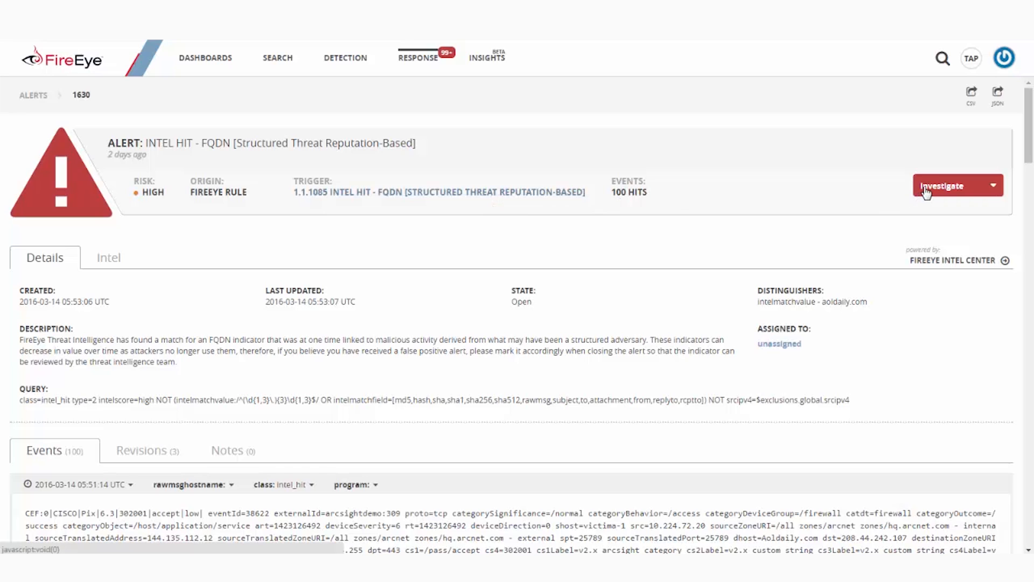
pyautogui.click(995, 185)
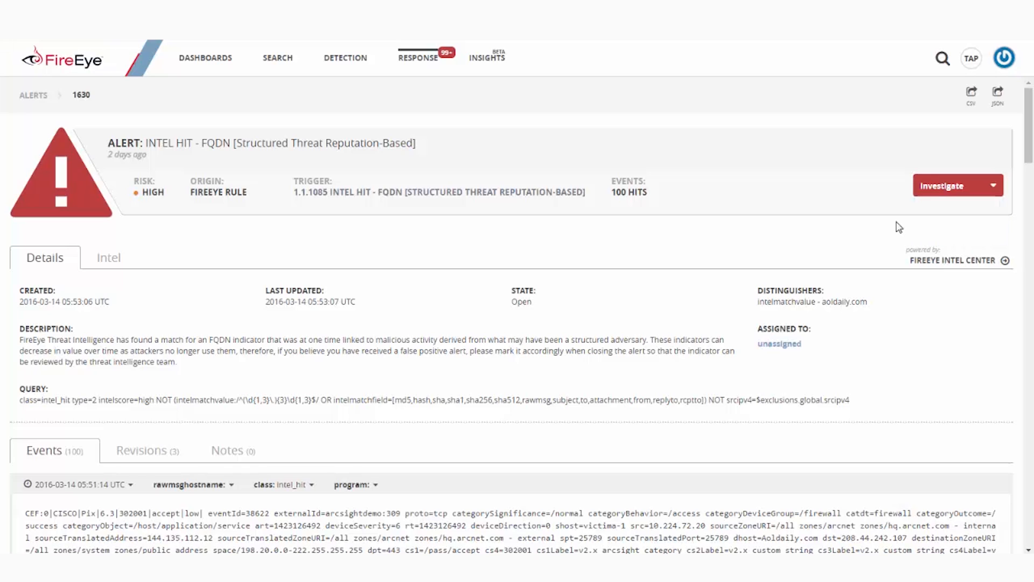
pyautogui.moveTo(47, 314)
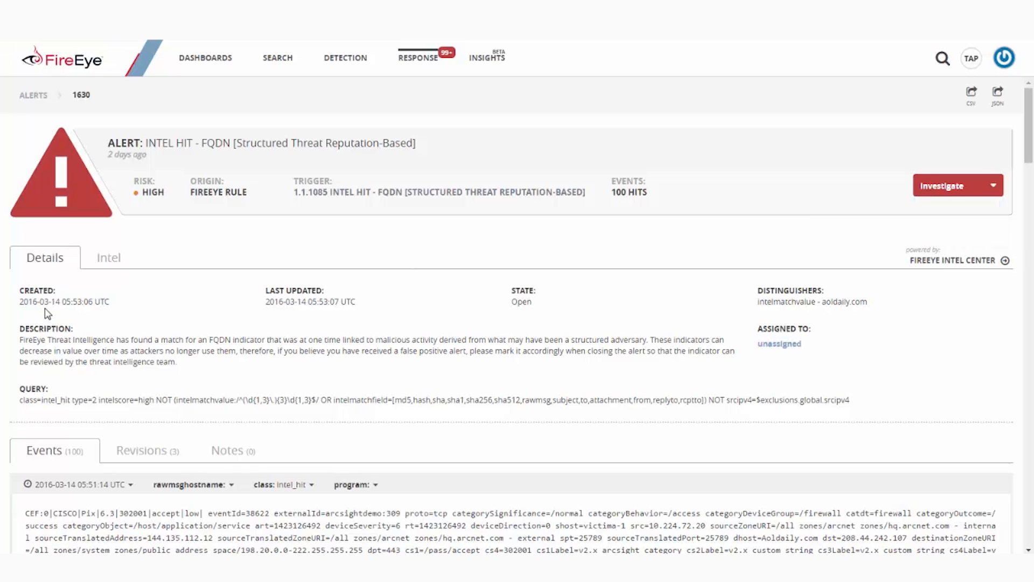
pyautogui.moveTo(292, 314)
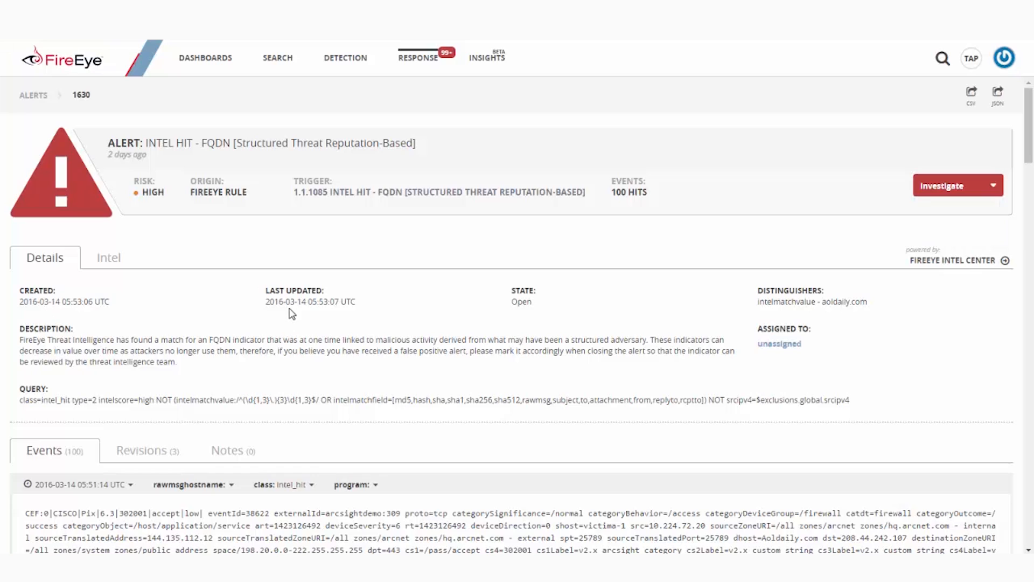
pyautogui.moveTo(521, 297)
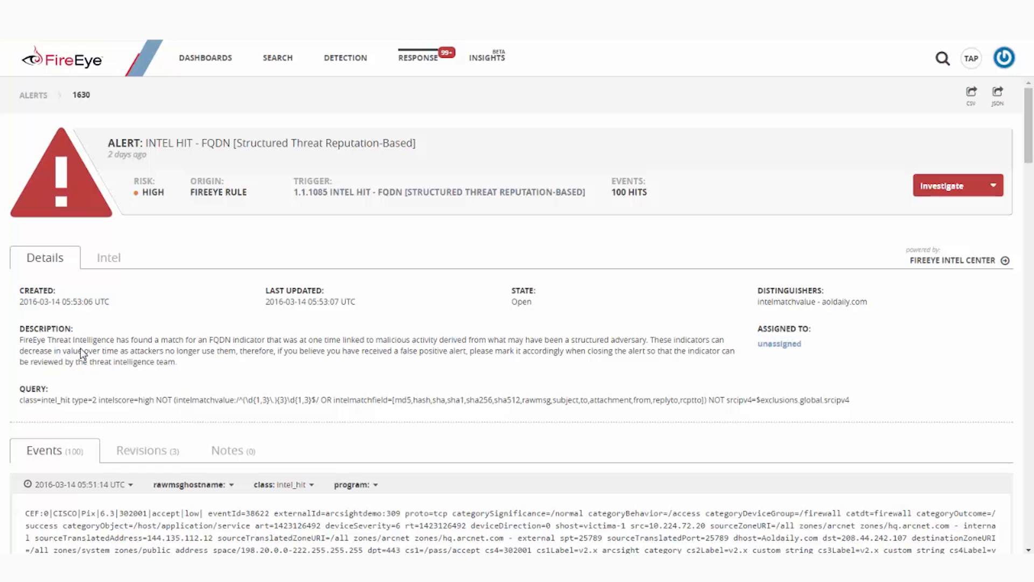
pyautogui.moveTo(109, 261)
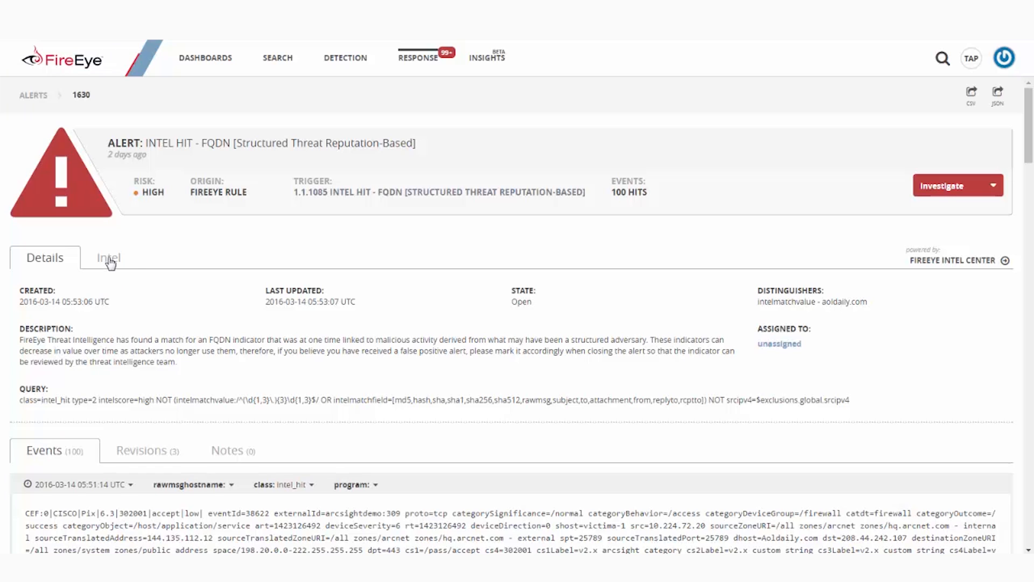
# Show alert 1630's Intel: aoldaily.com (APT1) with three characteristics, including evil sinkhole.
pyautogui.click(107, 258)
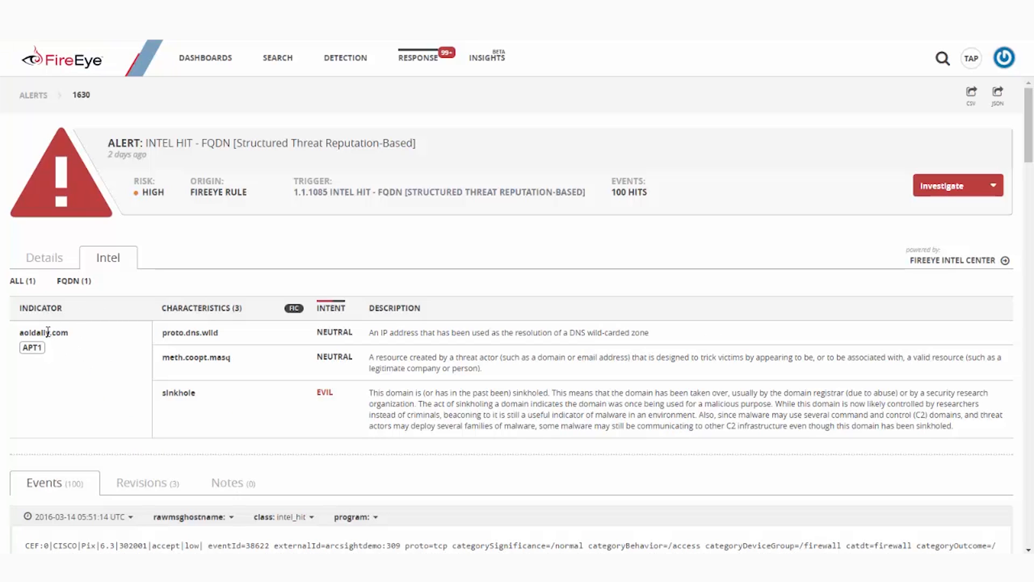
pyautogui.moveTo(183, 381)
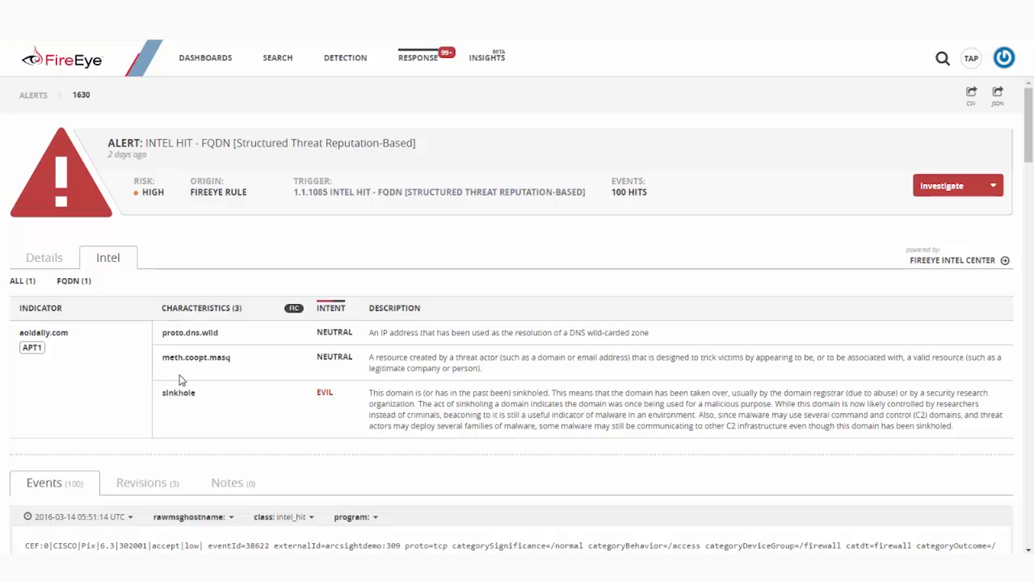
pyautogui.moveTo(393, 445)
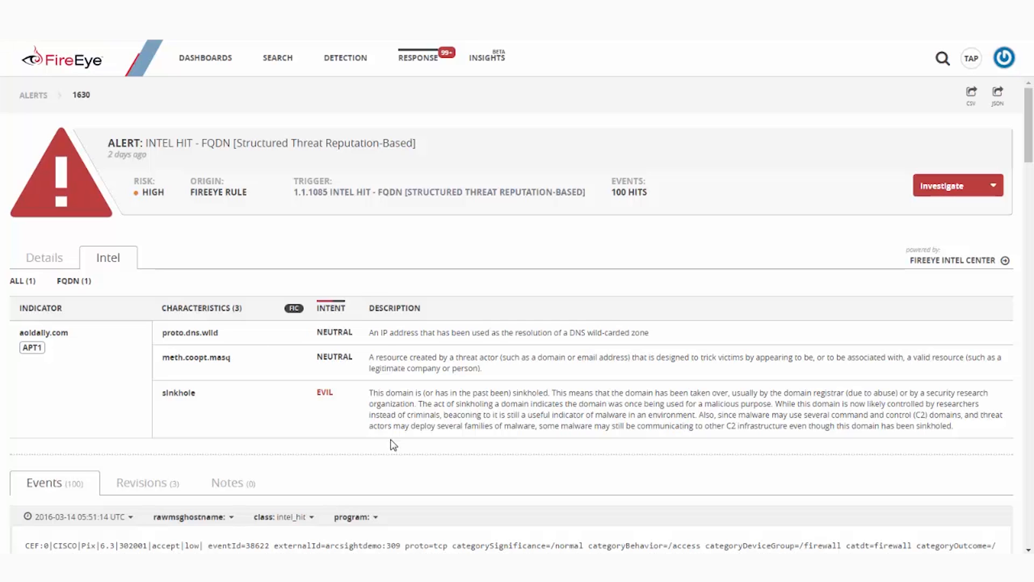
pyautogui.moveTo(31, 347)
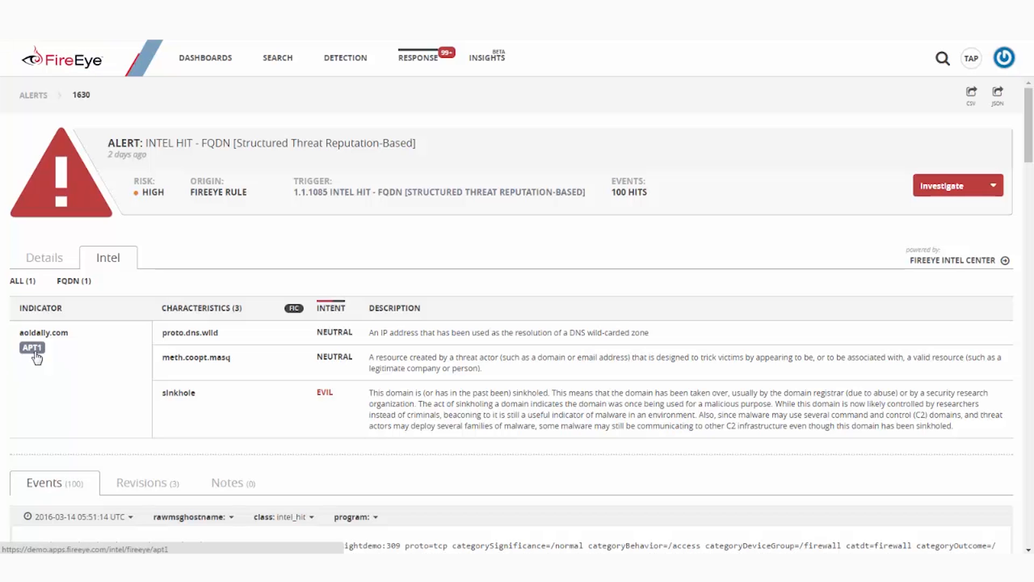
# Open the APT1 Threat Group Profile in Intelligence Center and scroll through it.
pyautogui.click(32, 348)
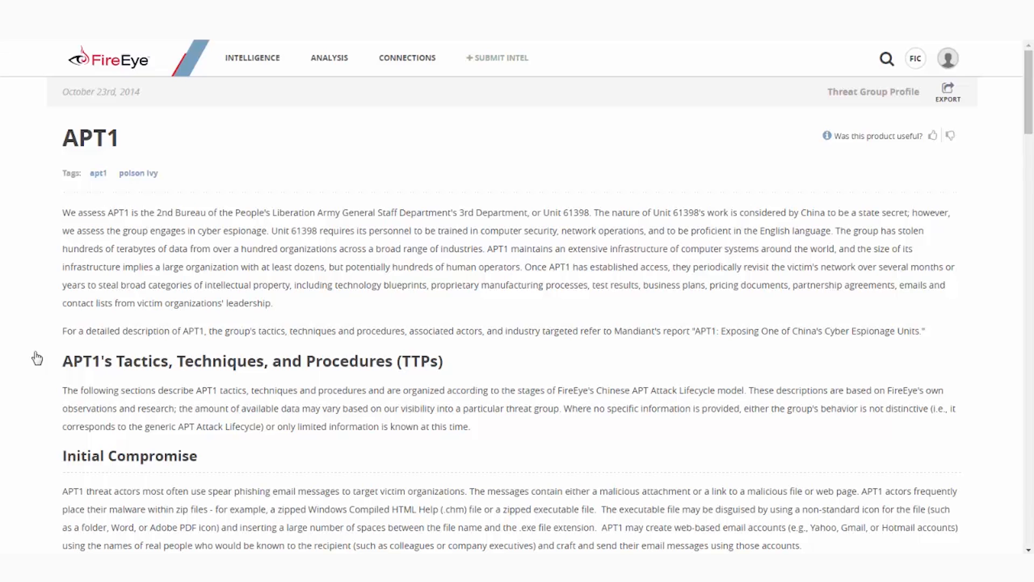
pyautogui.moveTo(1022, 104)
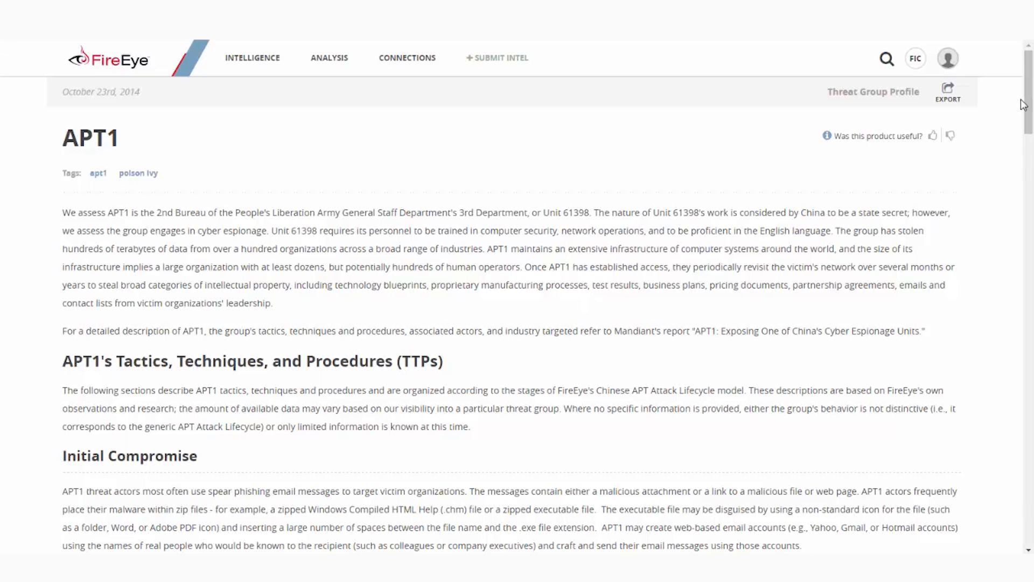
pyautogui.scroll(-3)
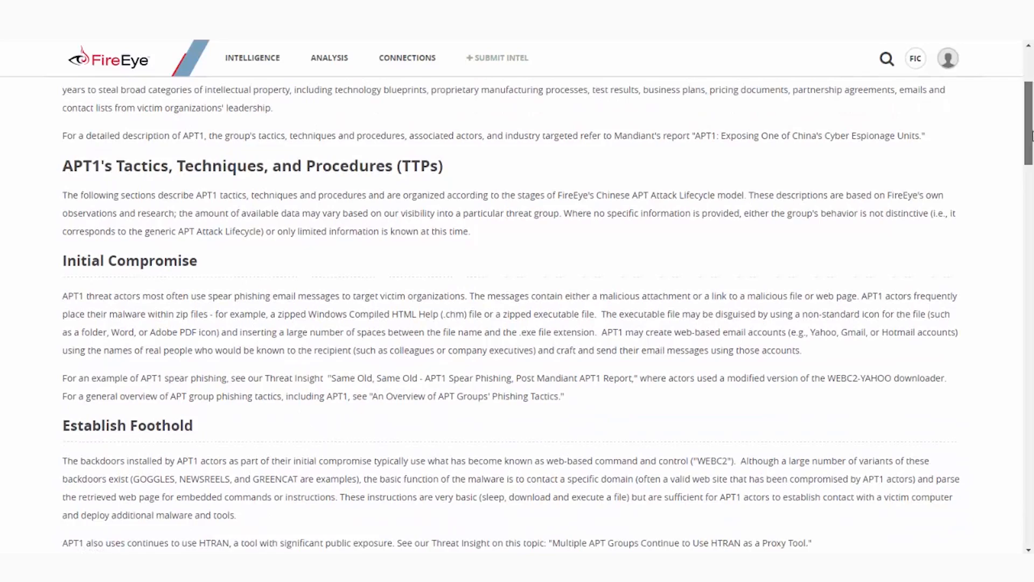
pyautogui.scroll(3)
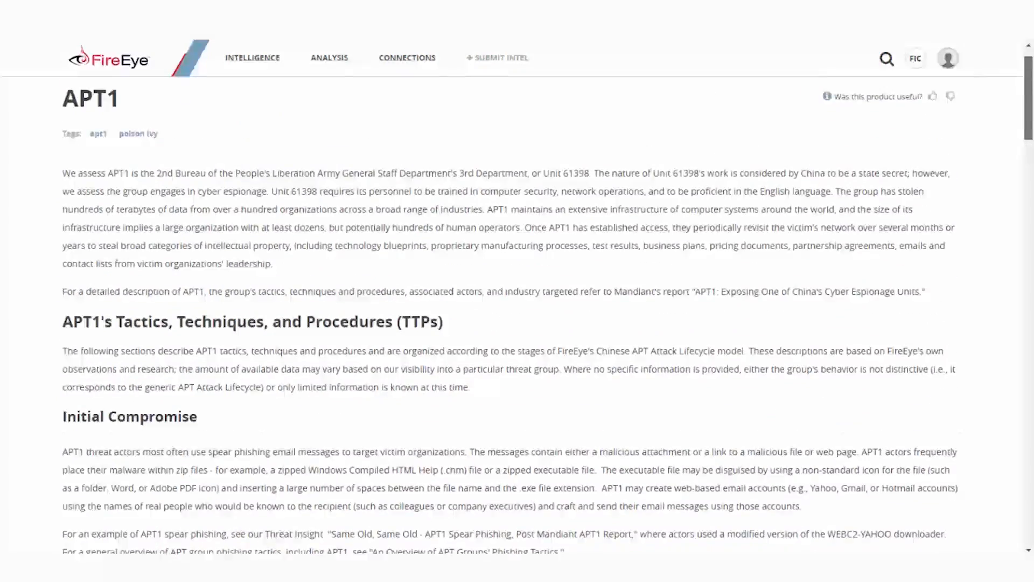
pyautogui.scroll(3)
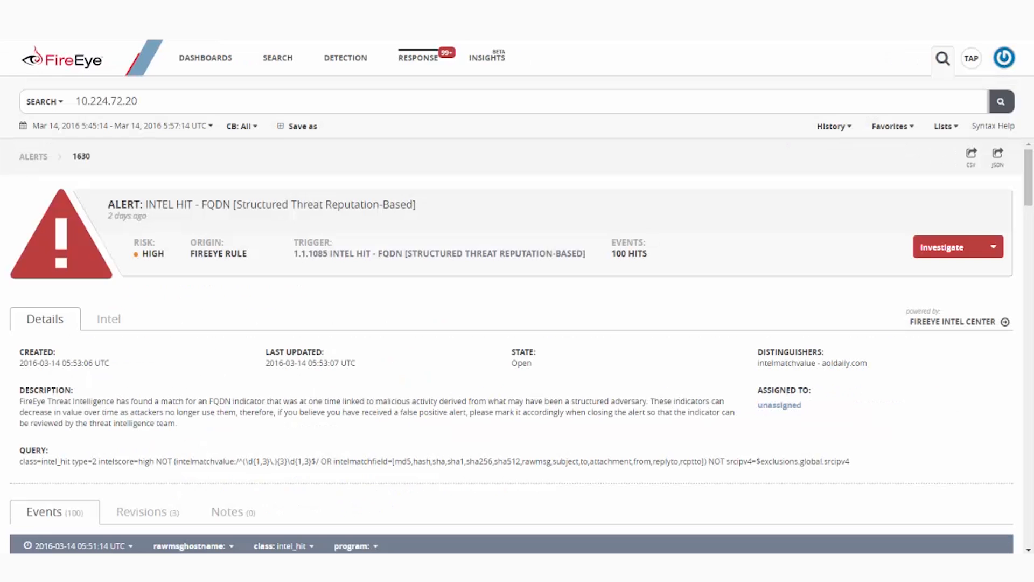
pyautogui.moveTo(721, 443)
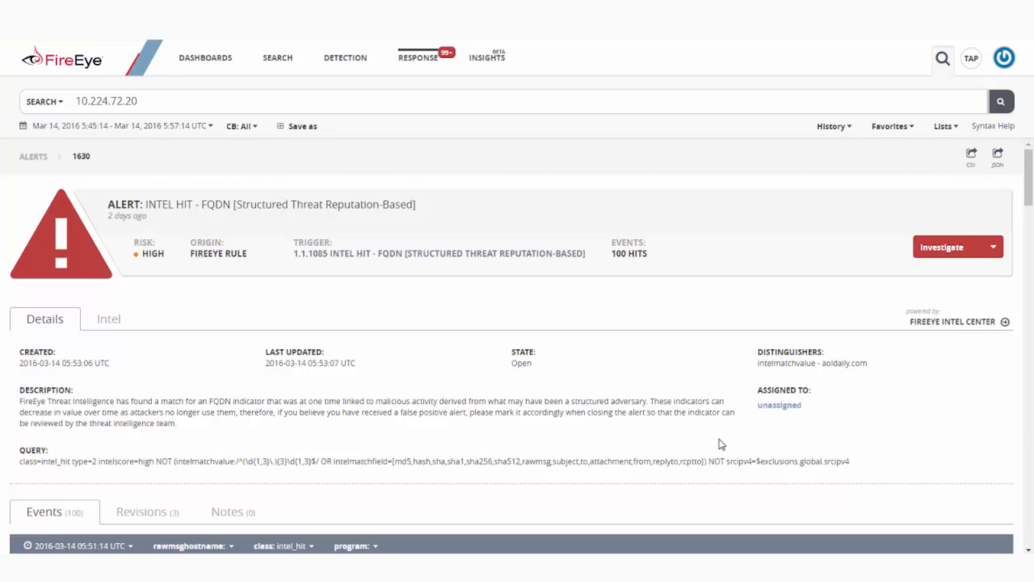
# Scroll to alert 1630's events to see the first event's fields, like srcipv4 10.224.72.20.
pyautogui.scroll(-3)
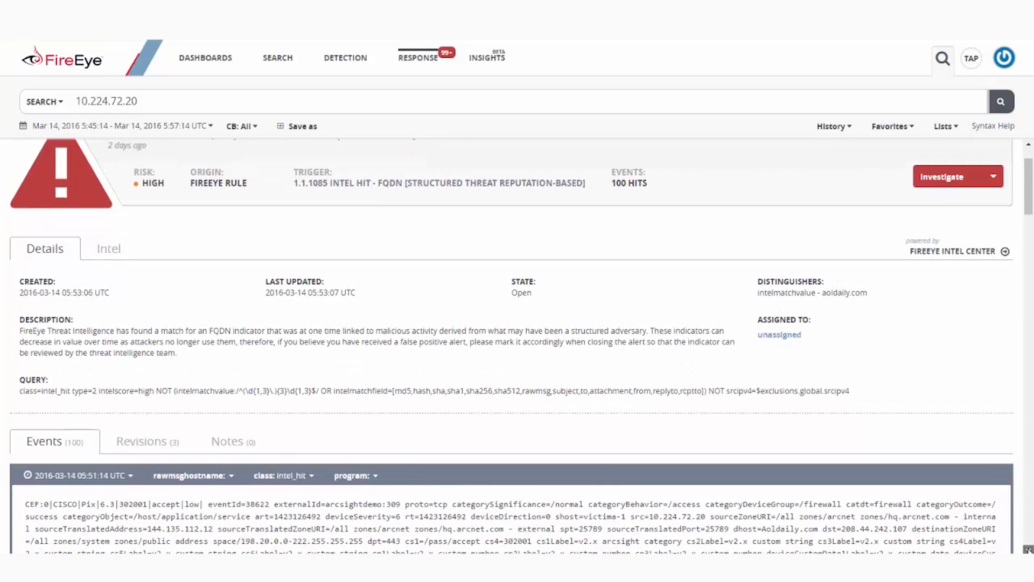
pyautogui.scroll(-3)
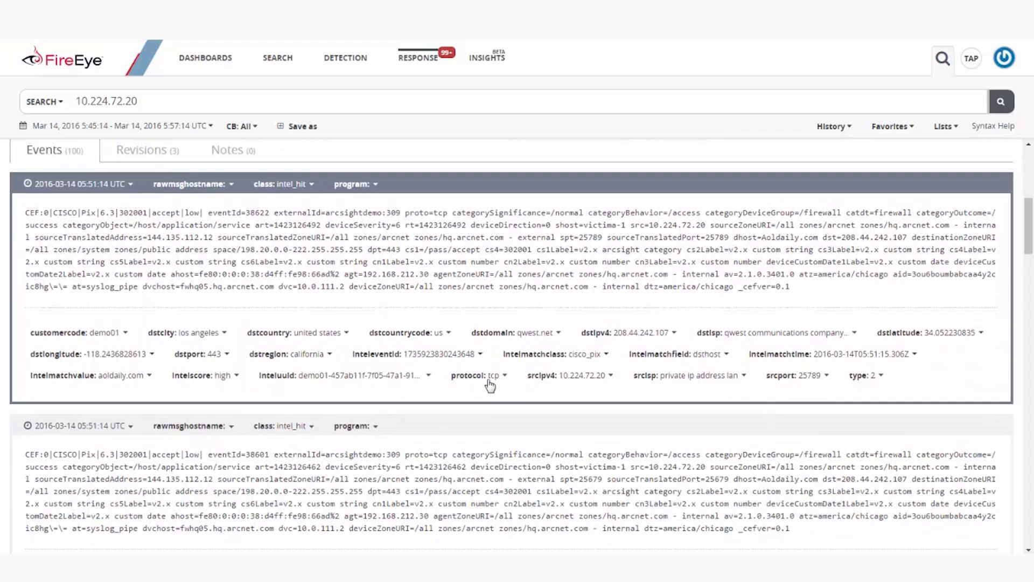
pyautogui.moveTo(416, 273)
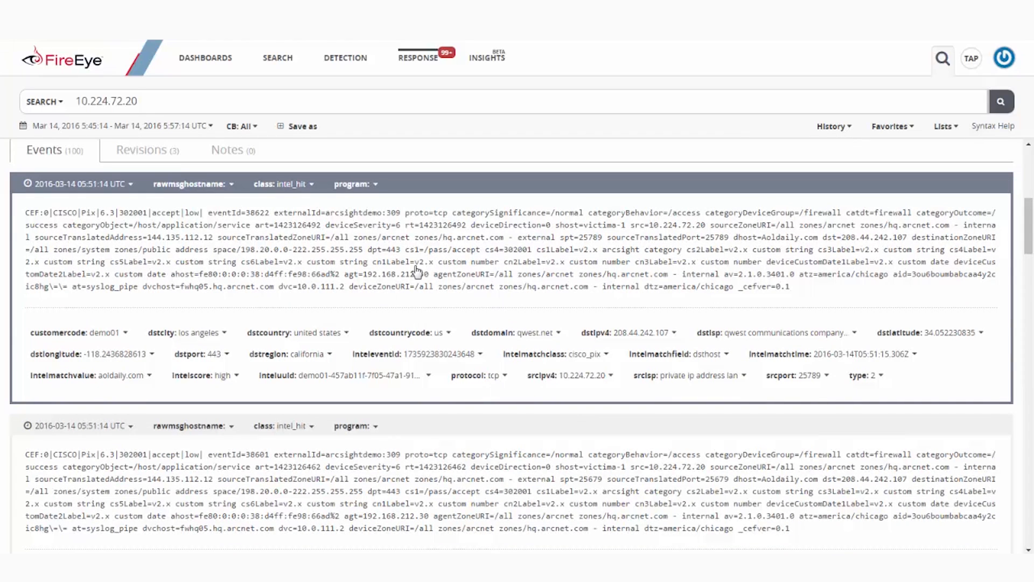
pyautogui.moveTo(540, 361)
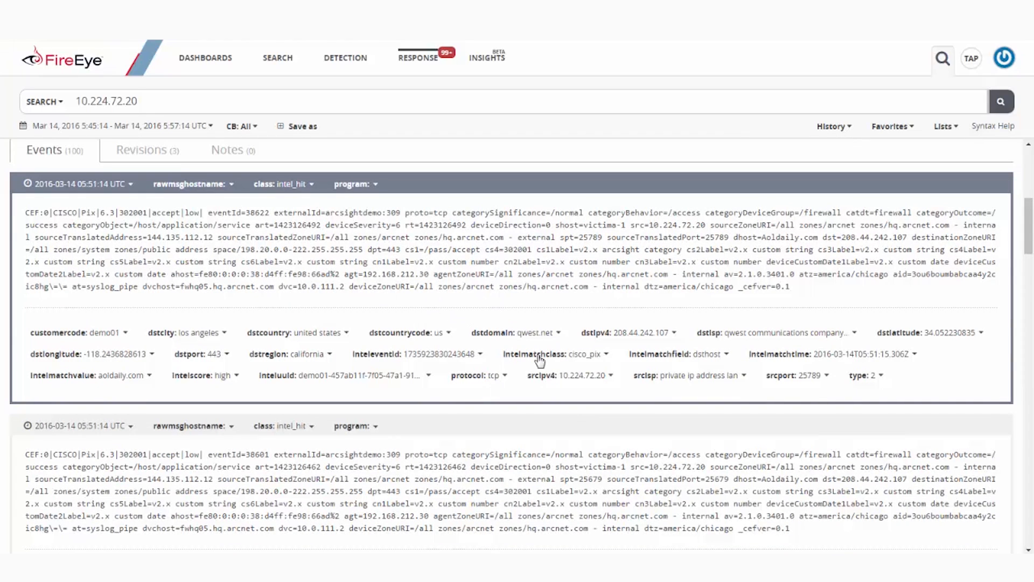
pyautogui.moveTo(613, 321)
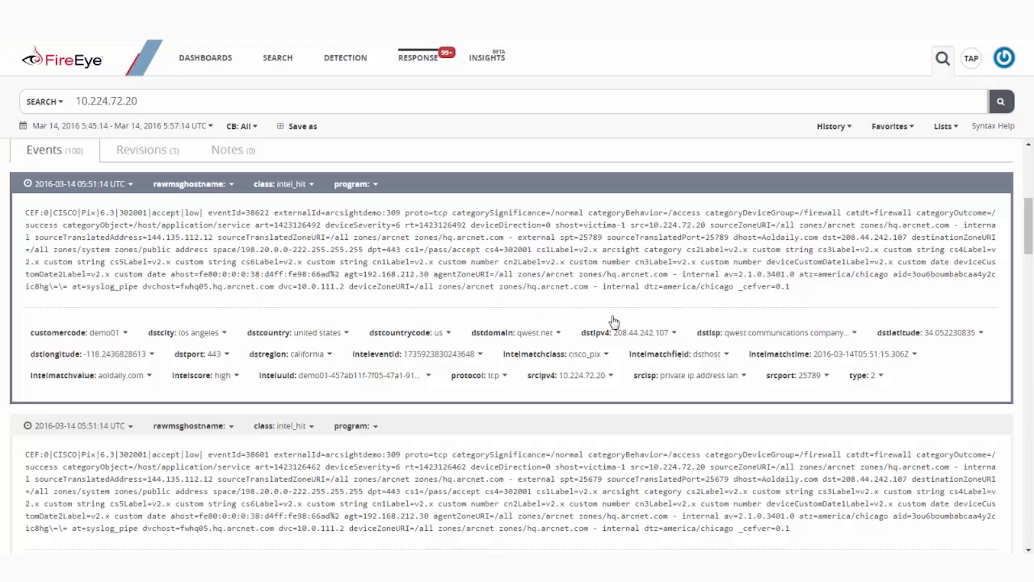
pyautogui.moveTo(657, 209)
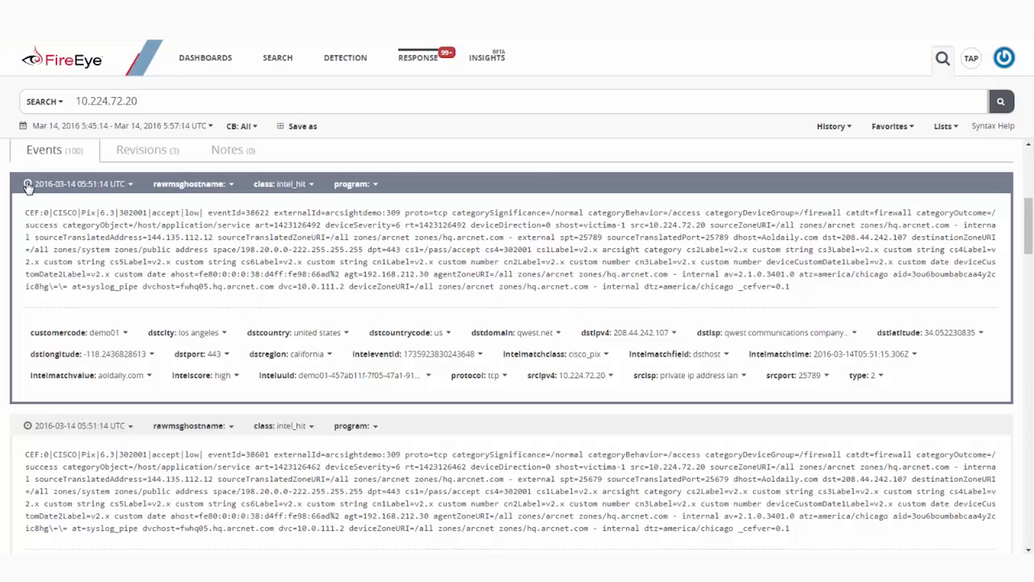
# Show the first event's TimeWrinkle window of 6 minutes before and after.
pyautogui.click(28, 183)
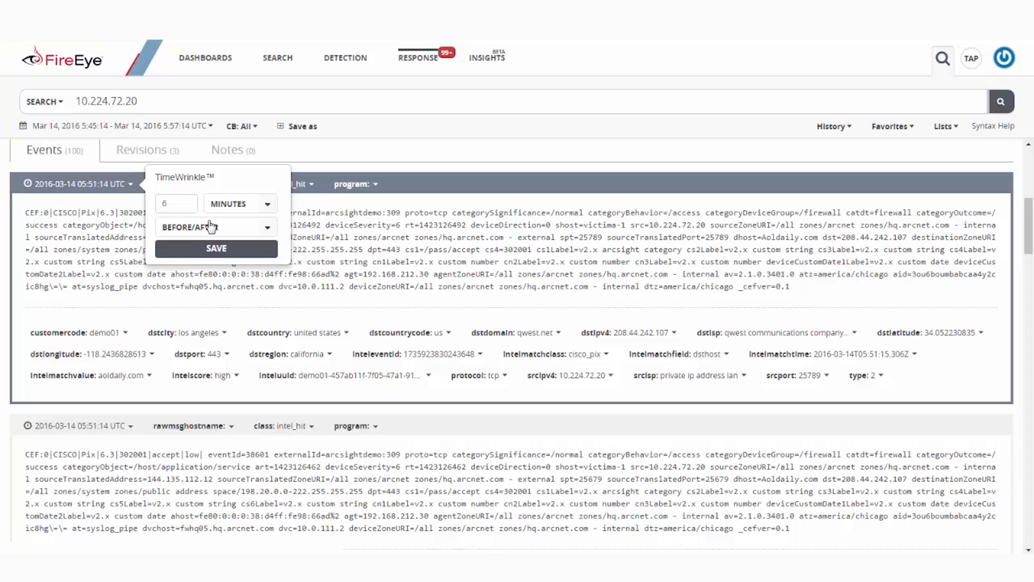
pyautogui.moveTo(537, 353)
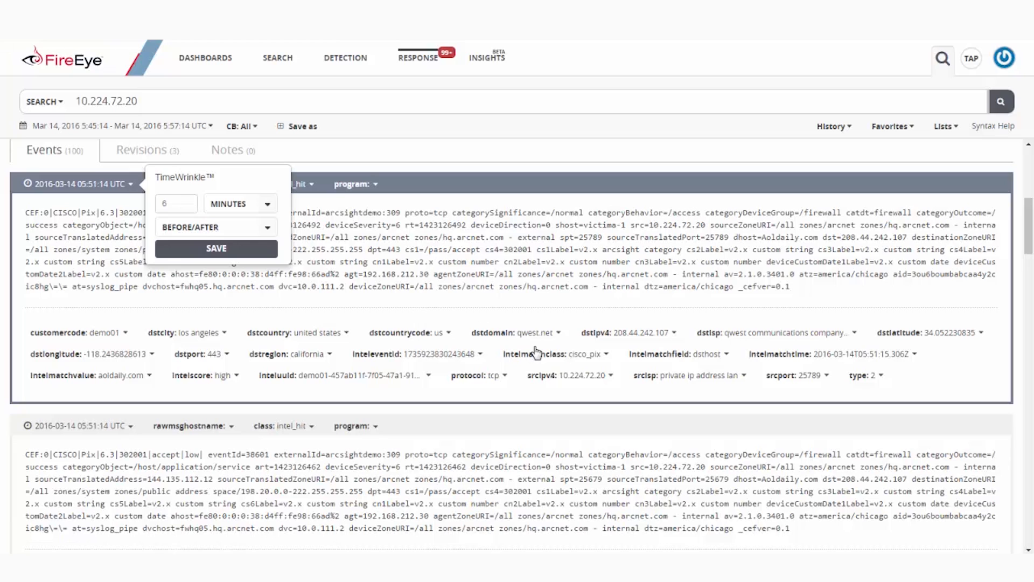
pyautogui.moveTo(587, 381)
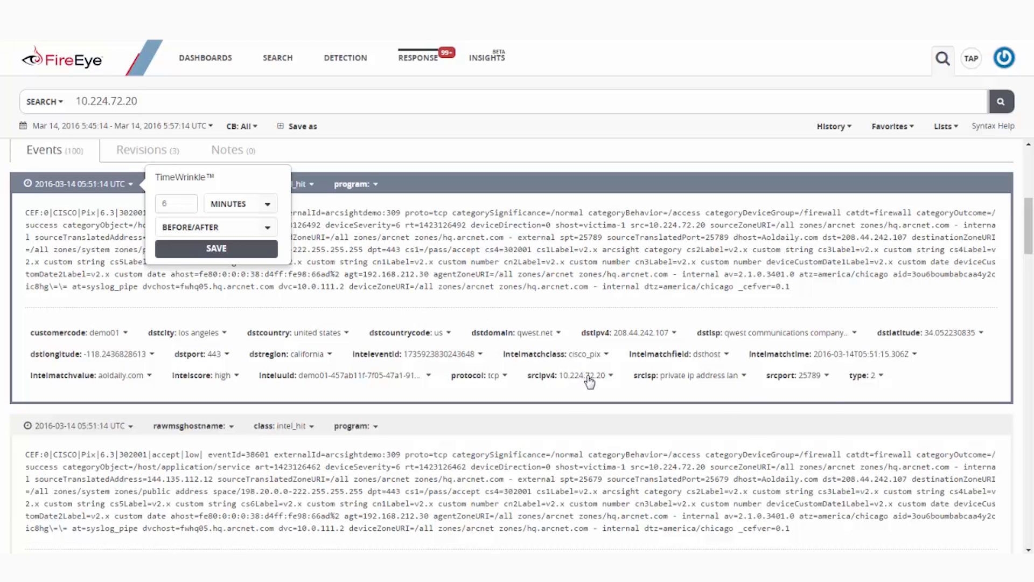
# Start a new search for srcipv4=10.224.72.20 from the first event's source IP.
pyautogui.click(569, 375)
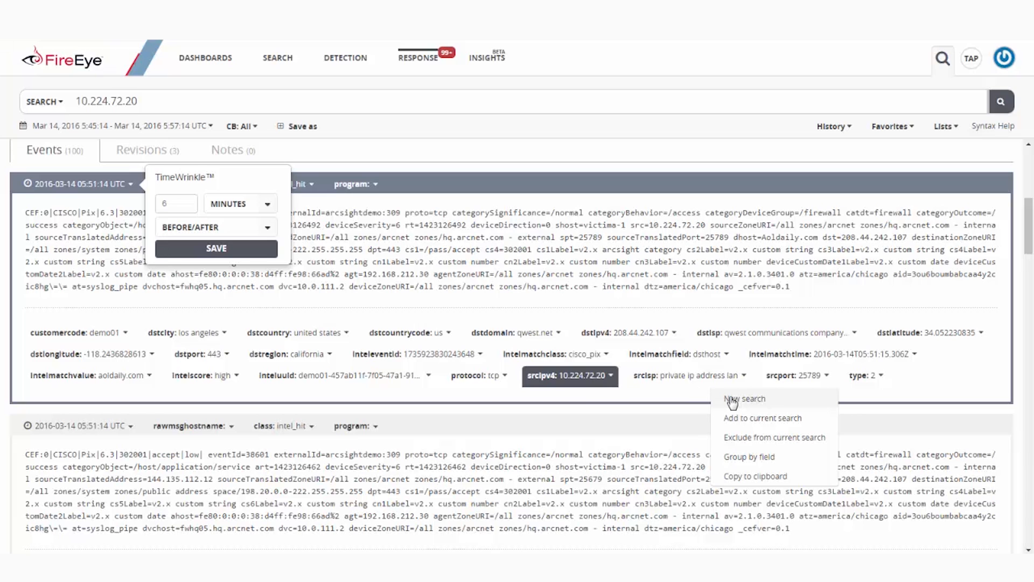
pyautogui.click(744, 398)
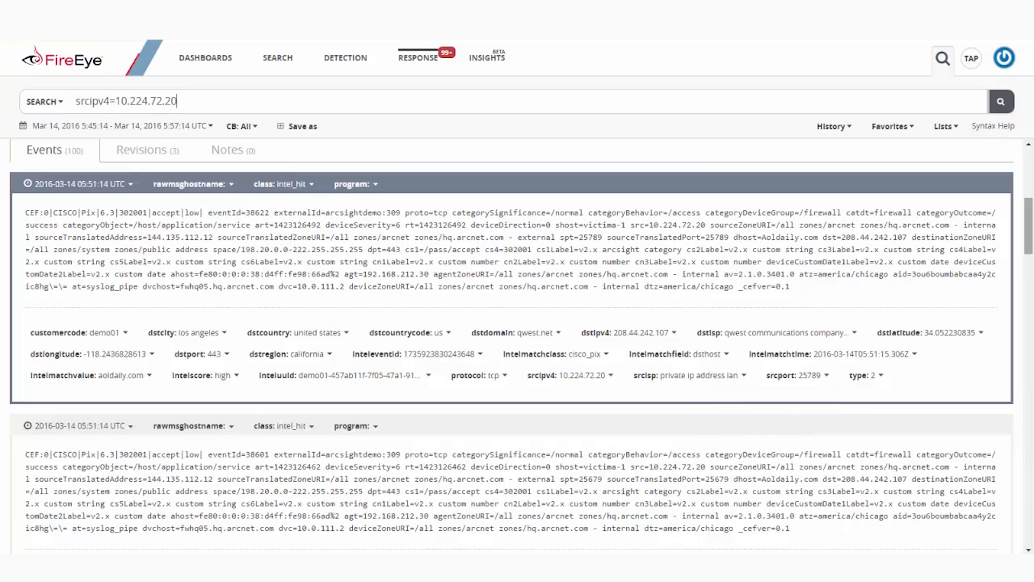
pyautogui.click(205, 58)
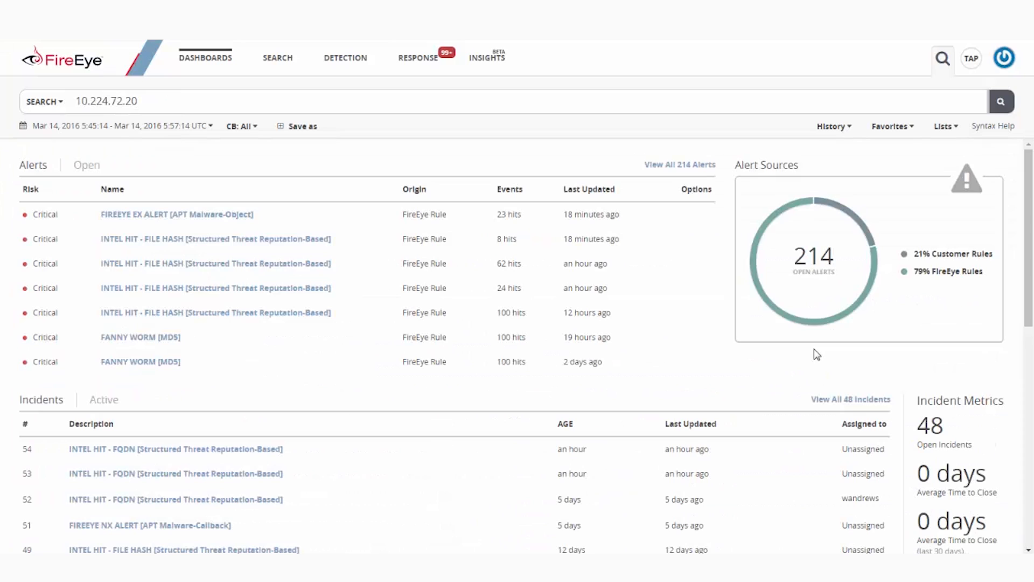